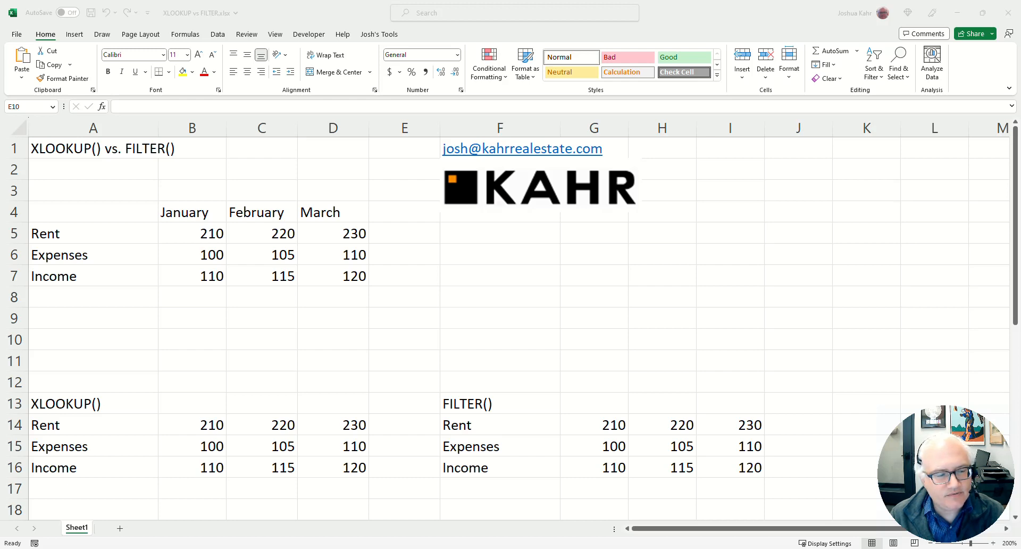
mouse_move(212, 279)
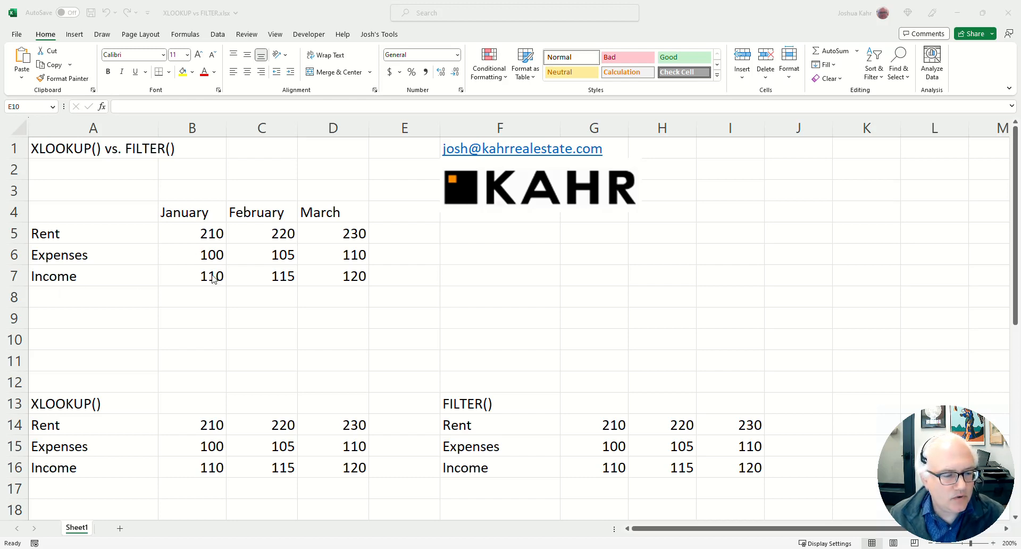
click(226, 403)
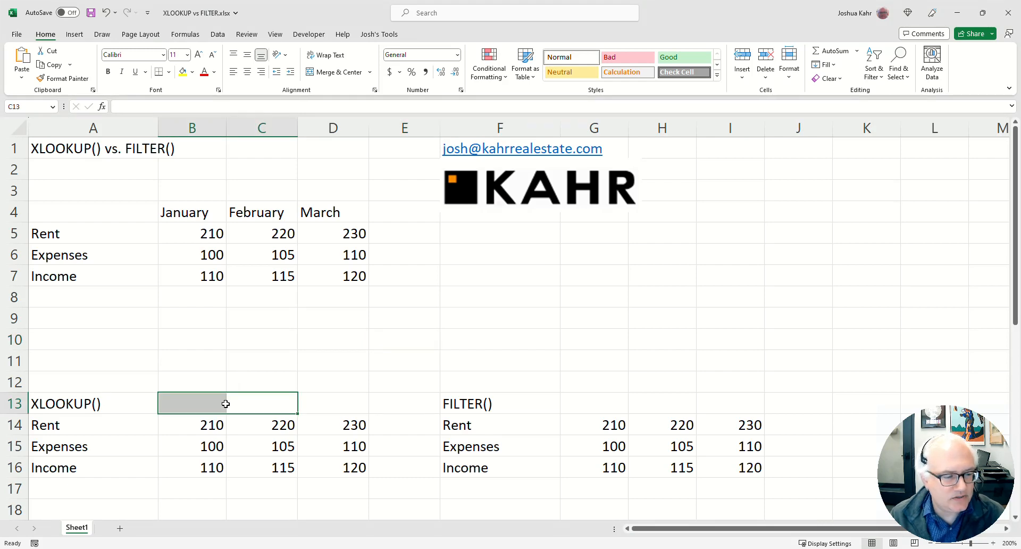
click(261, 297)
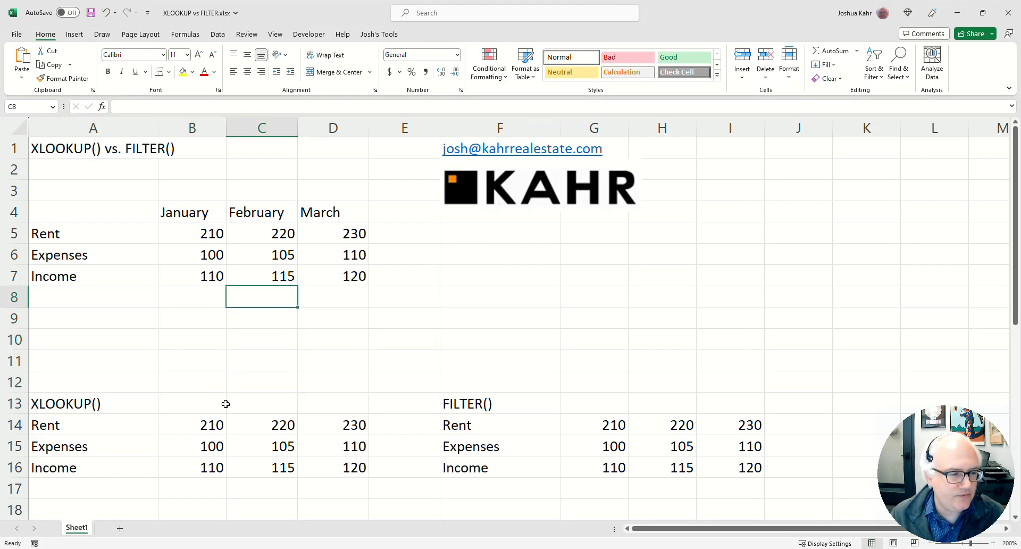
click(93, 254)
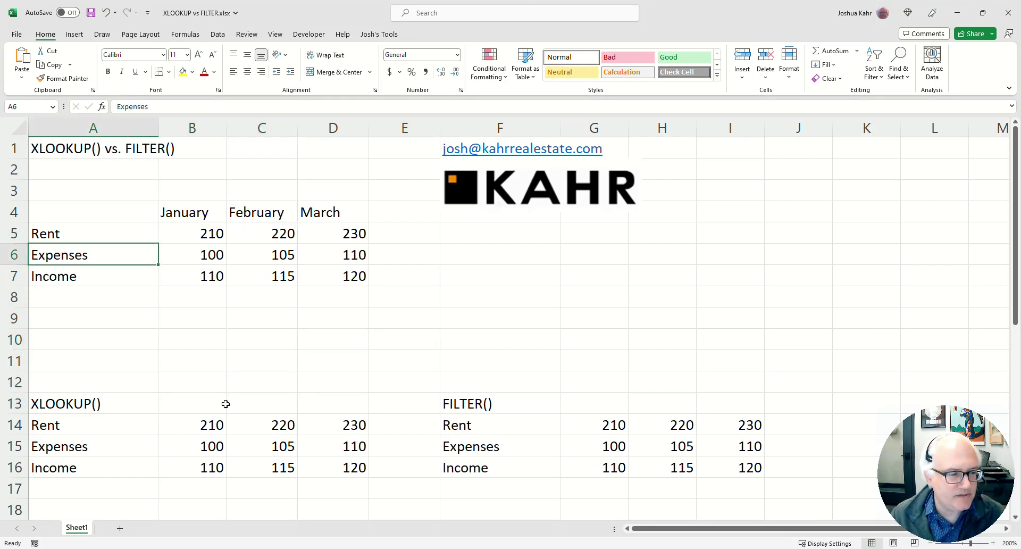
click(192, 212)
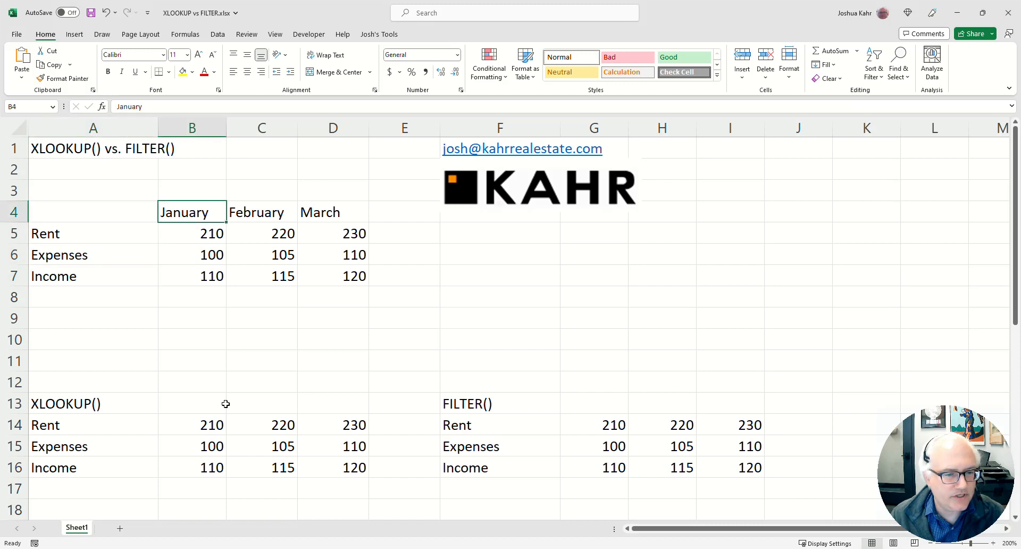
click(333, 381)
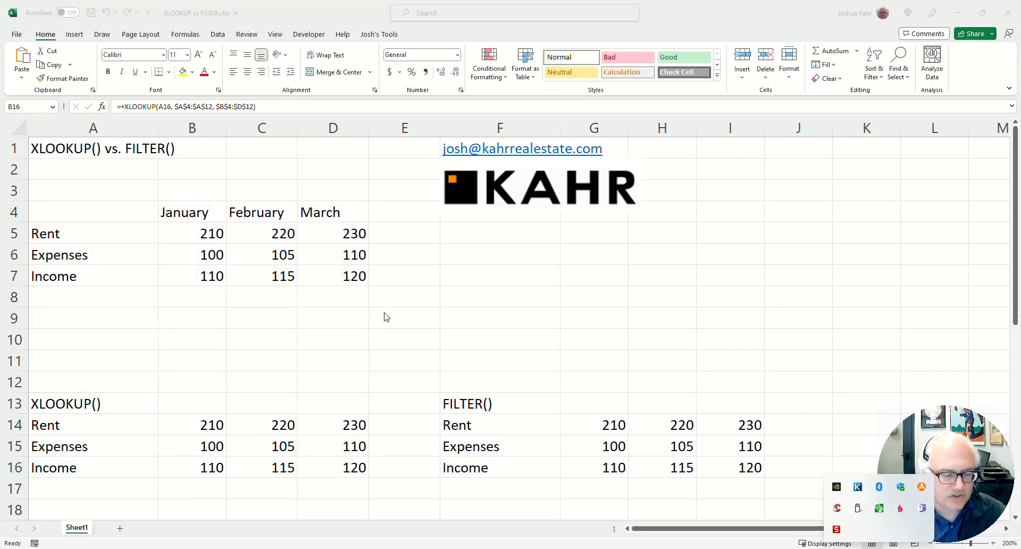
click(192, 424)
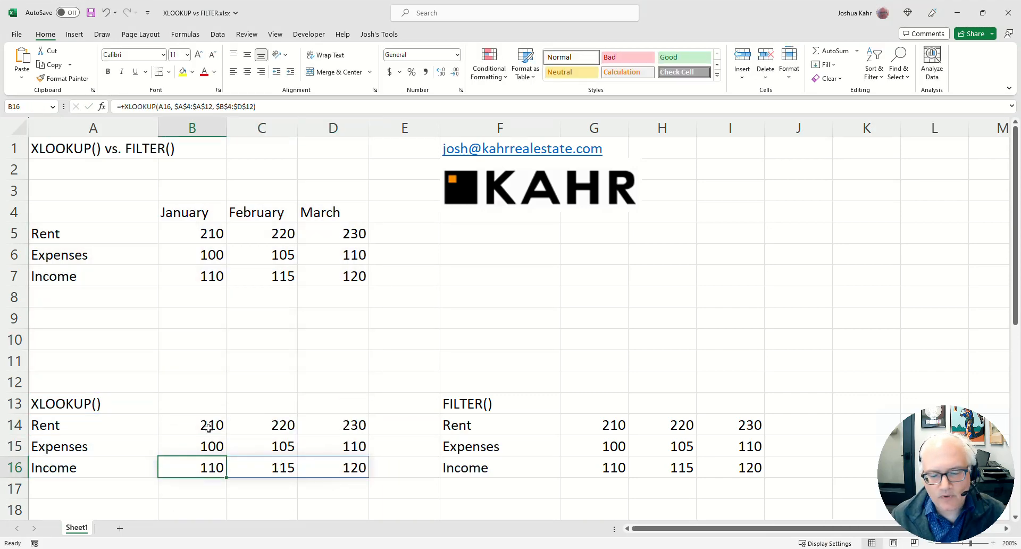
click(594, 425)
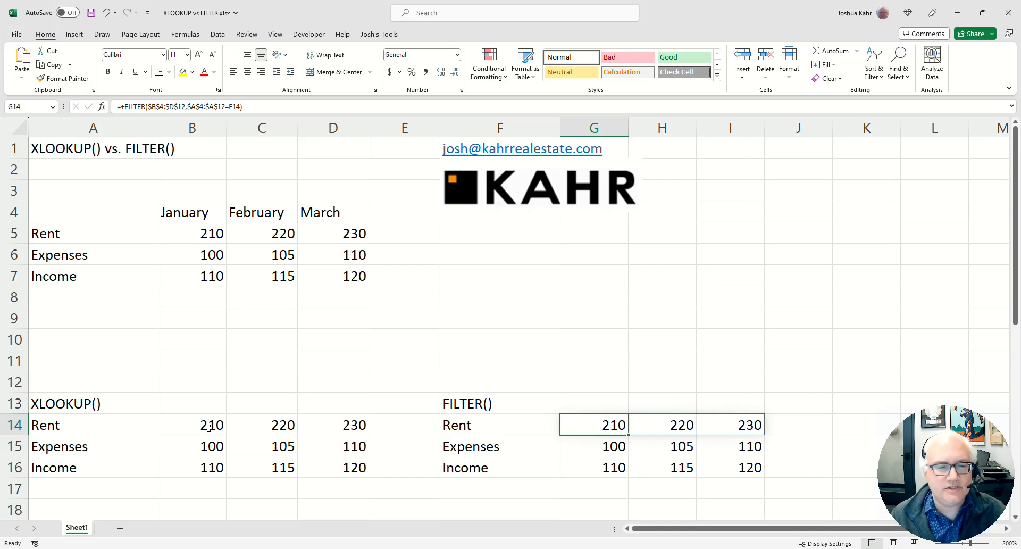
double_click(592, 425)
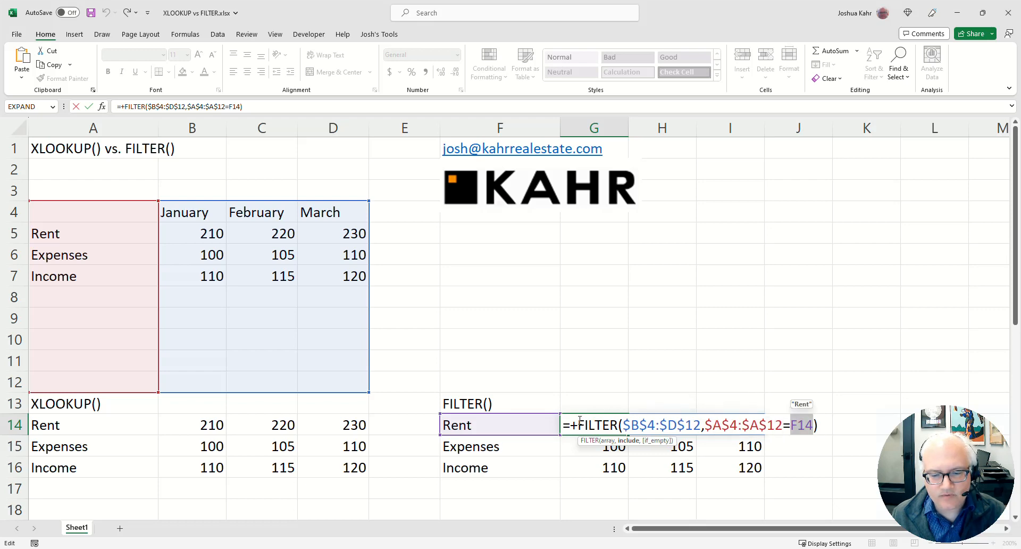
mouse_move(544, 420)
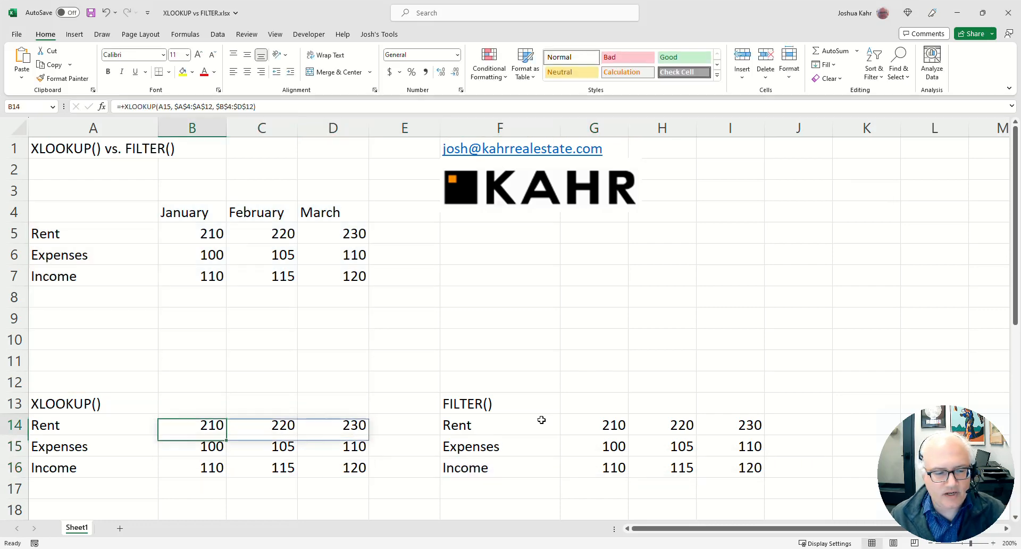
double_click(191, 424)
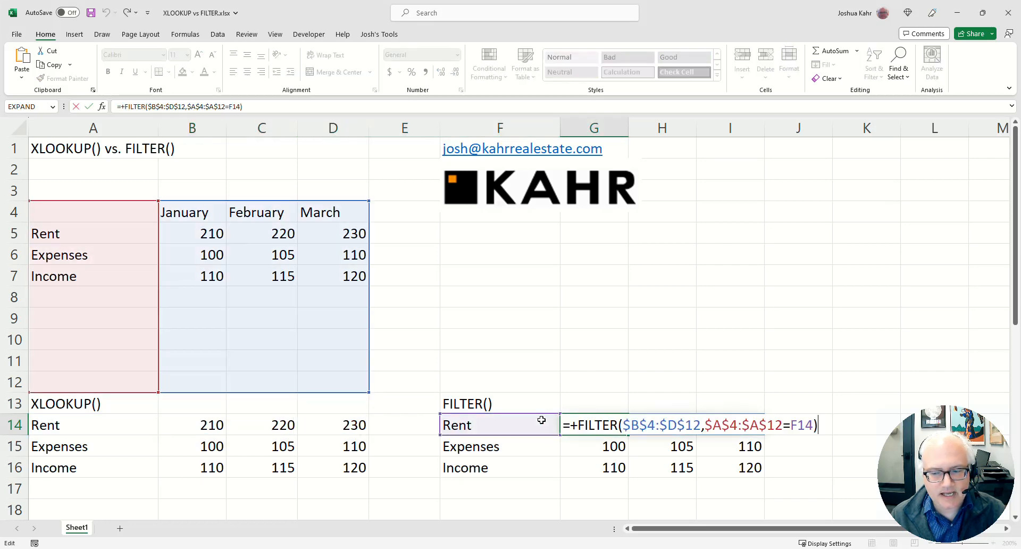
key(Return)
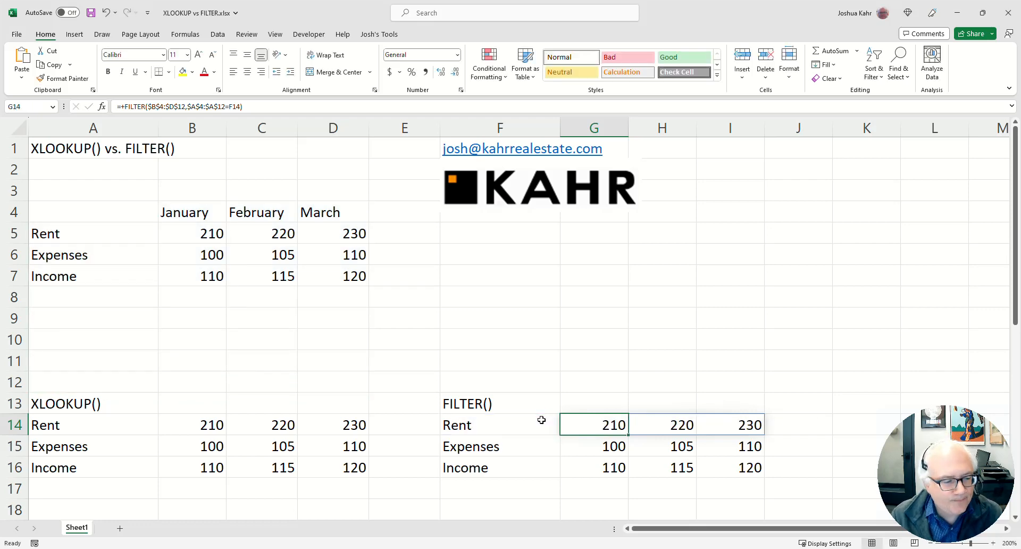
click(192, 425)
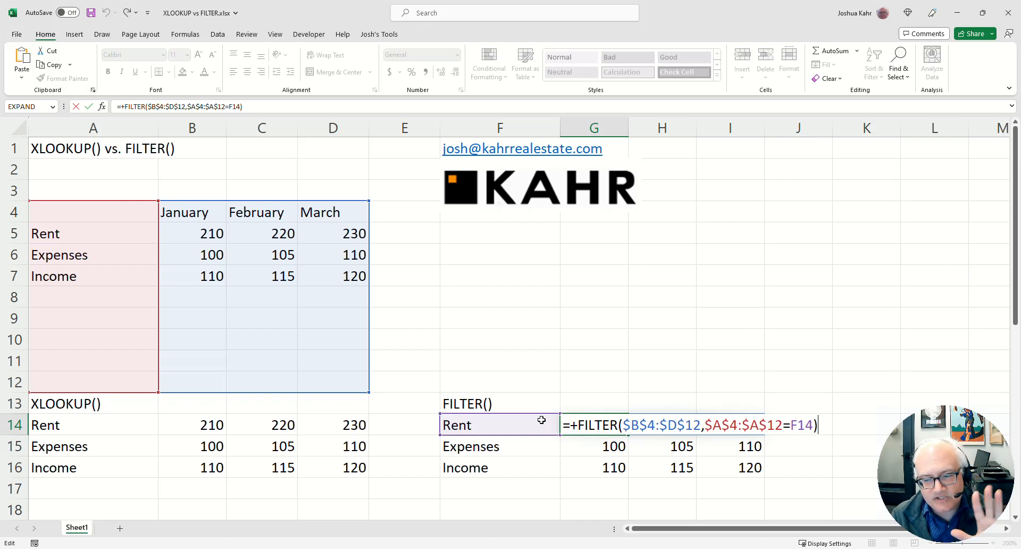
key(Return)
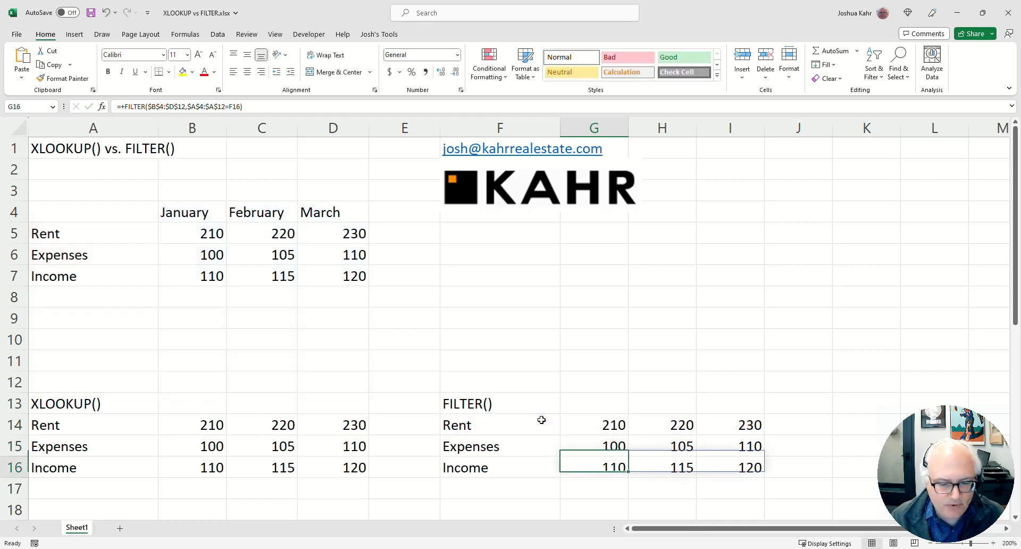
scroll(down, 3)
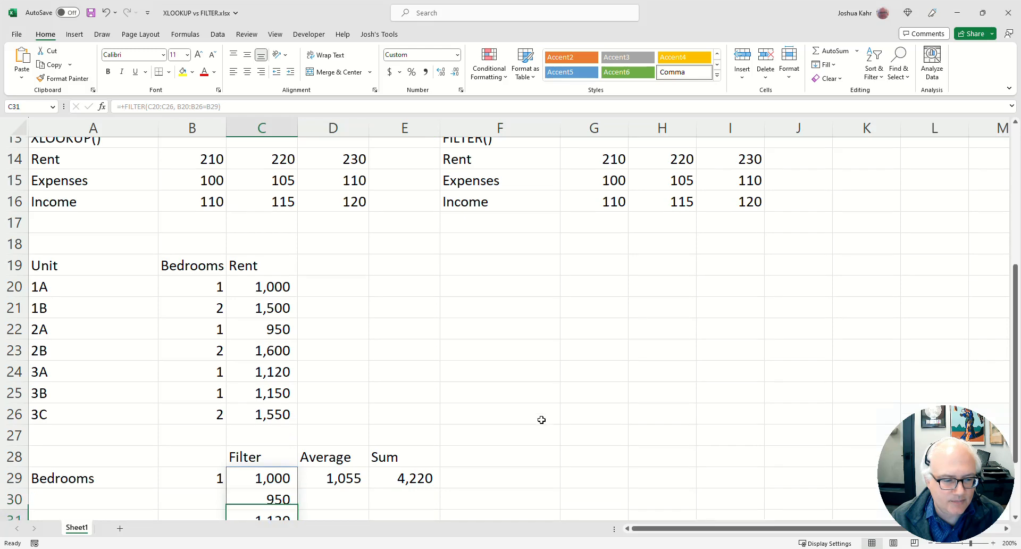
click(93, 255)
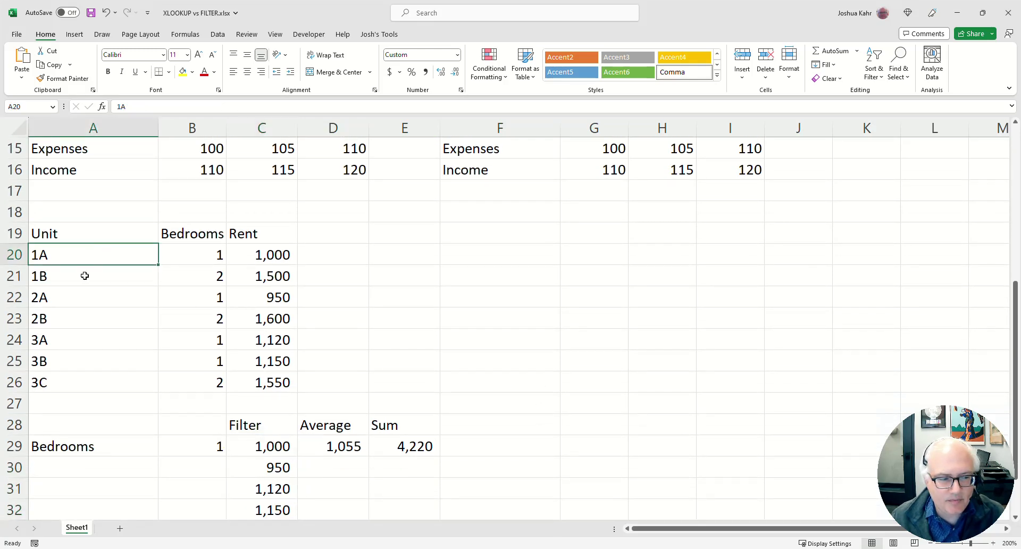
drag(93, 255, 93, 382)
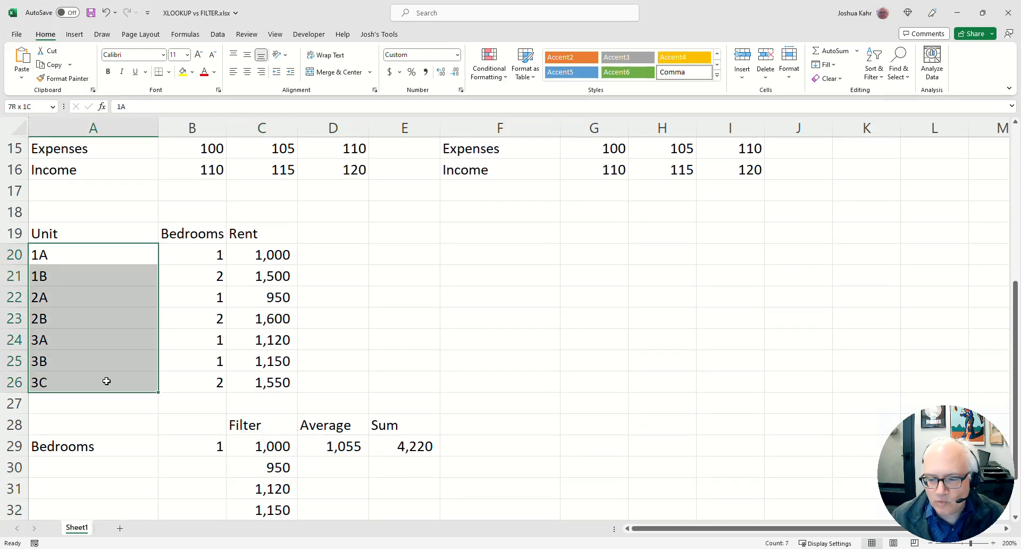
click(92, 255)
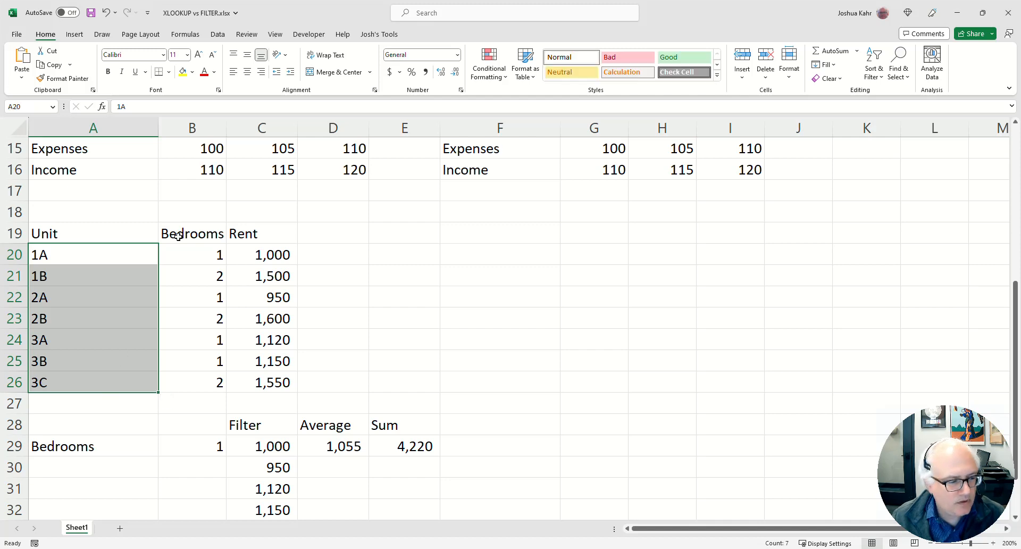
click(191, 255)
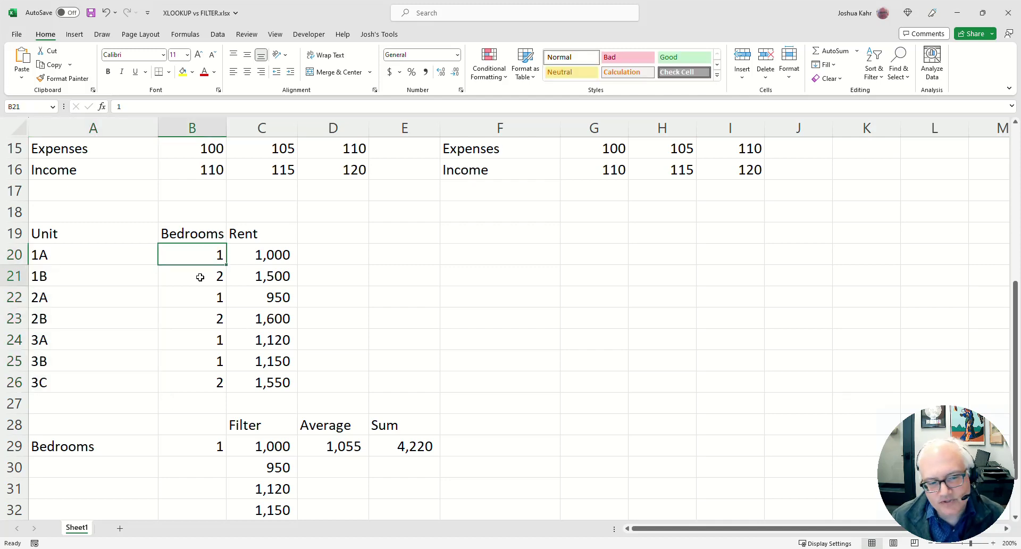
click(191, 297)
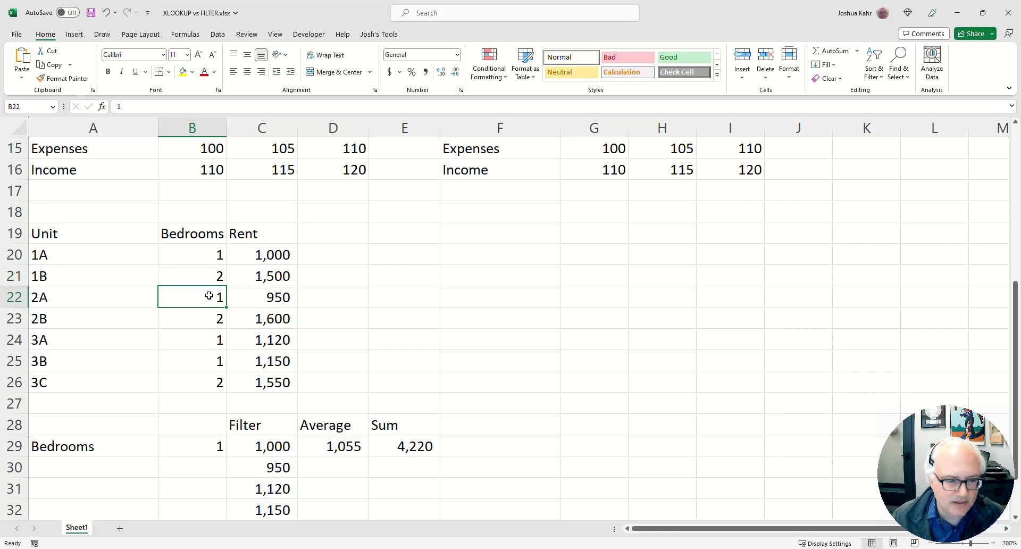
drag(261, 254, 261, 382)
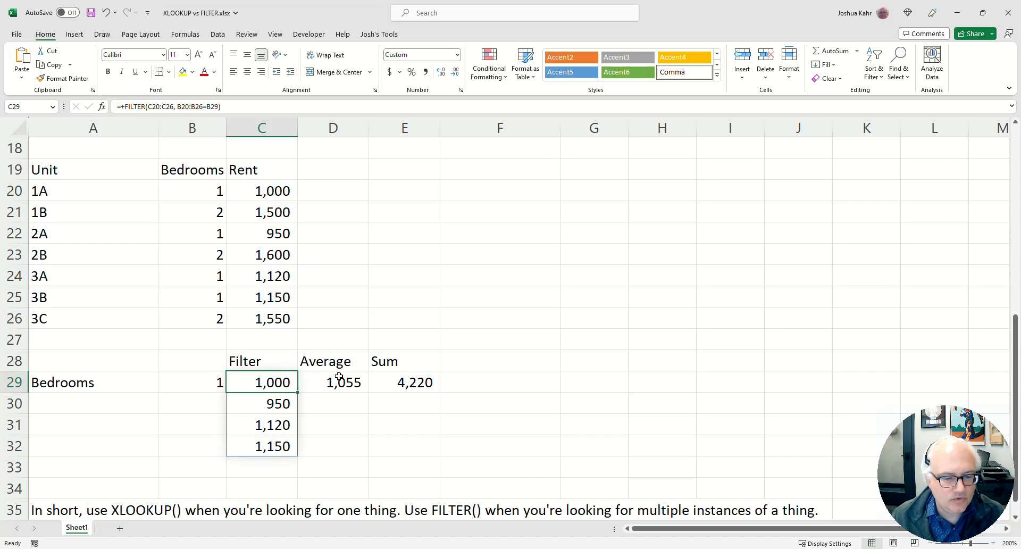
double_click(261, 382)
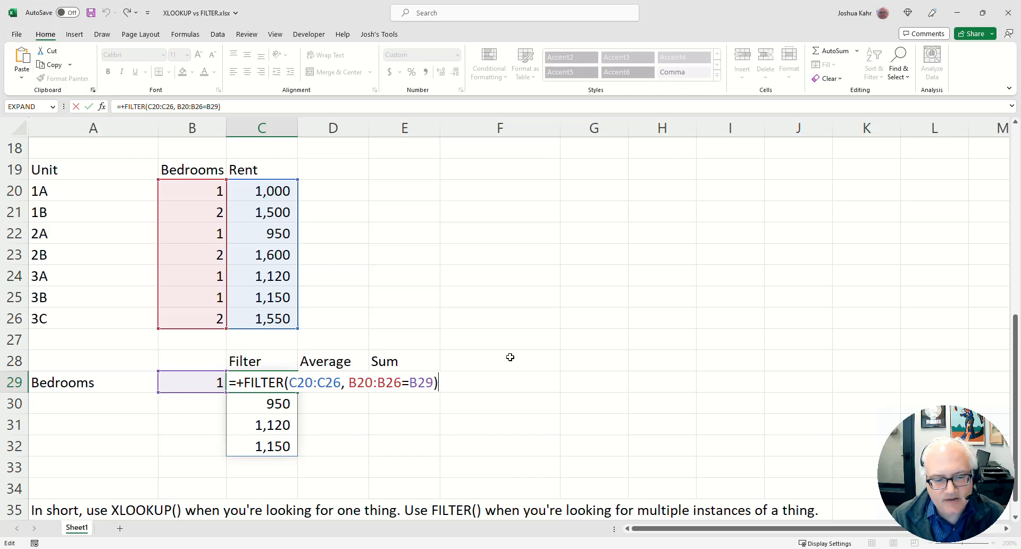
key(Return)
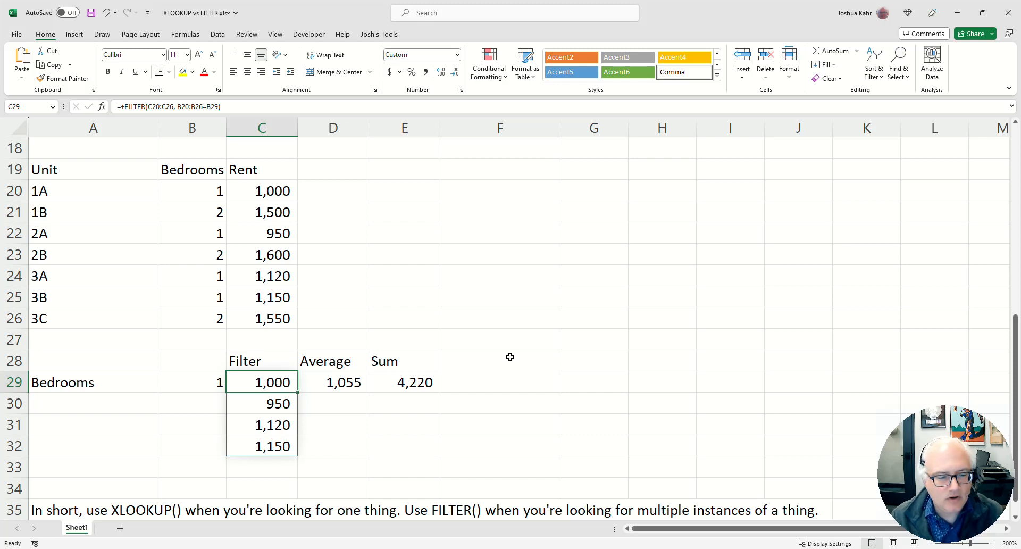
double_click(261, 382)
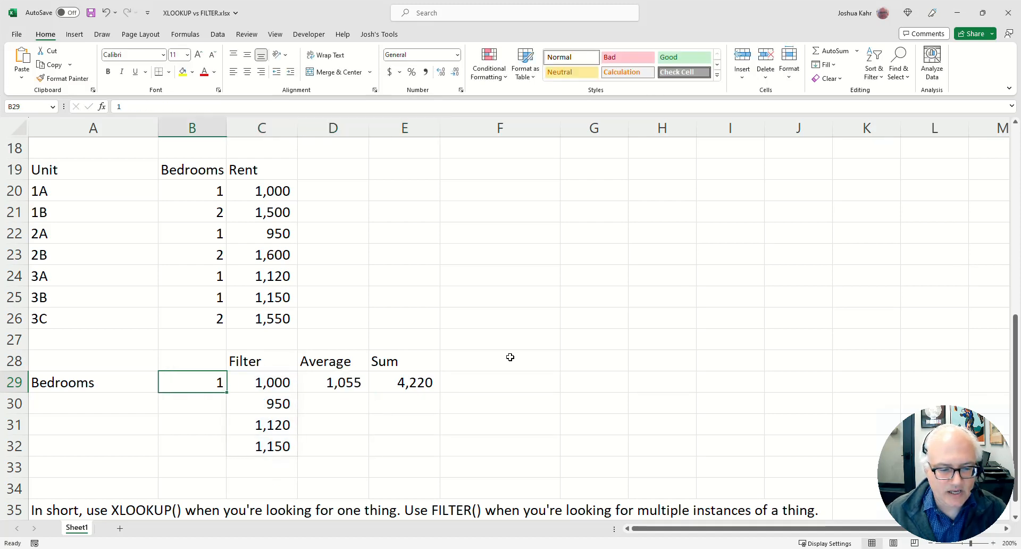
text(2)
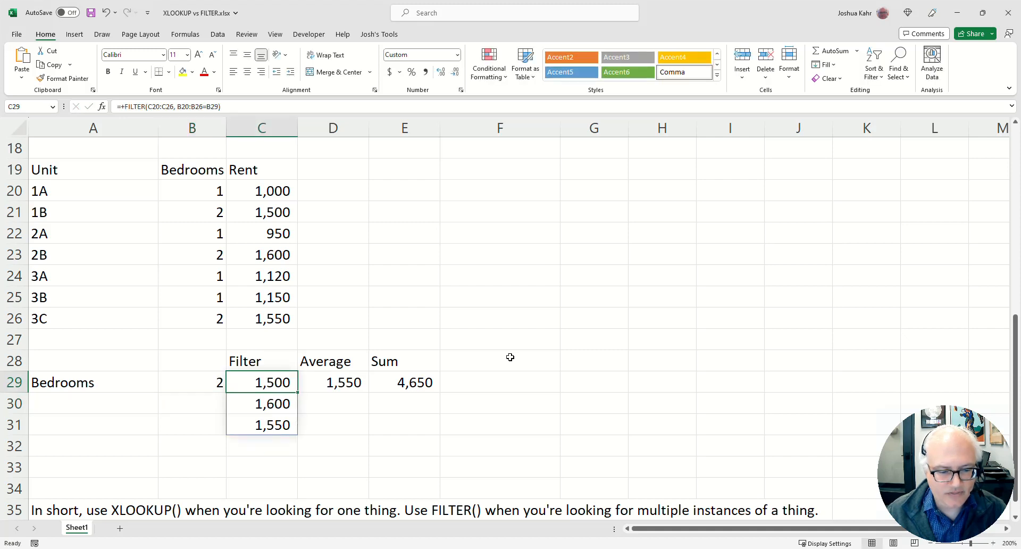
click(403, 383)
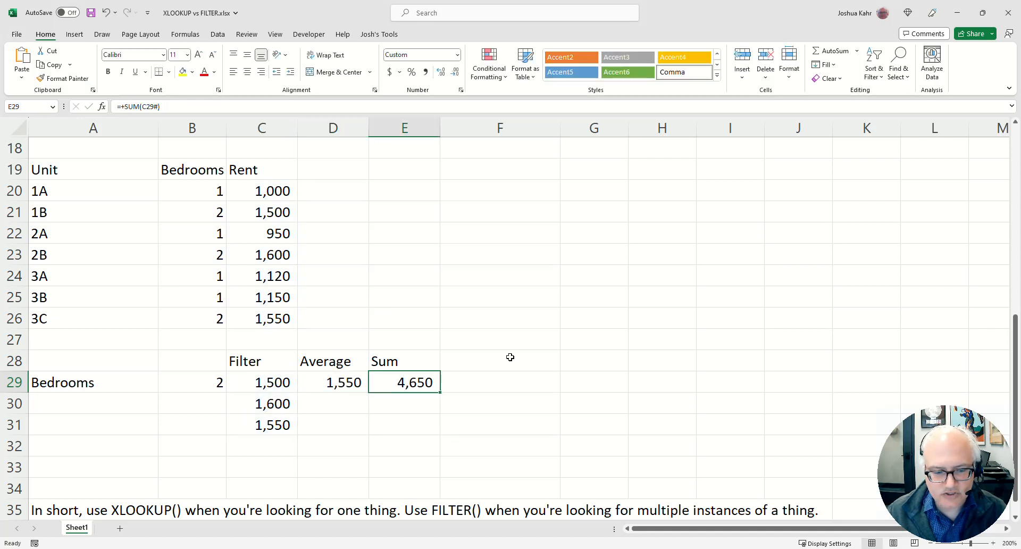
click(261, 383)
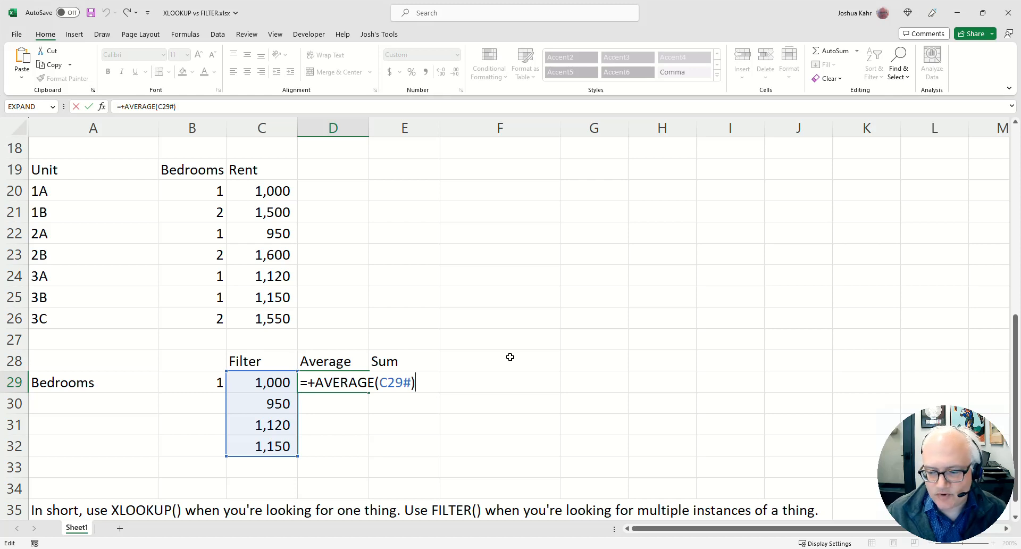
key(Return)
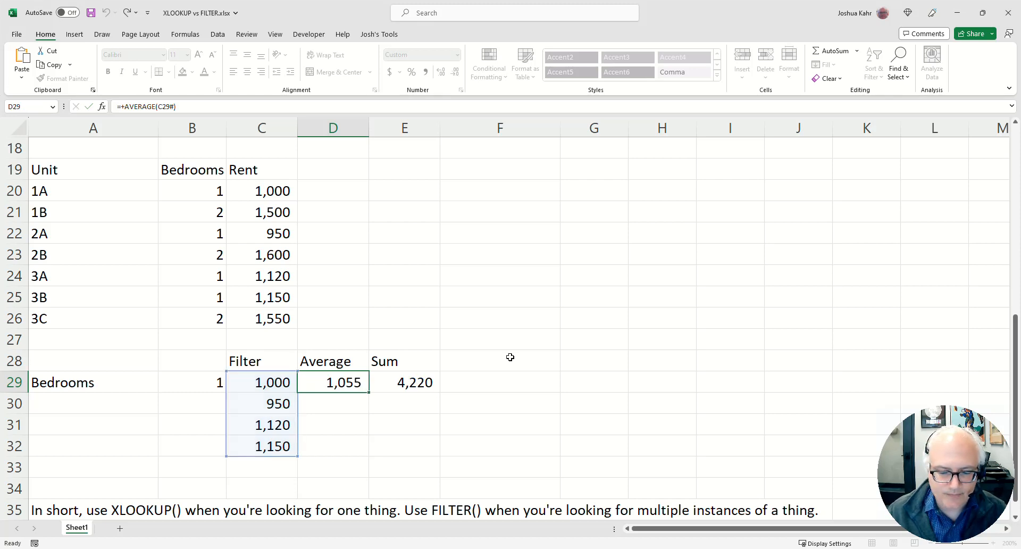